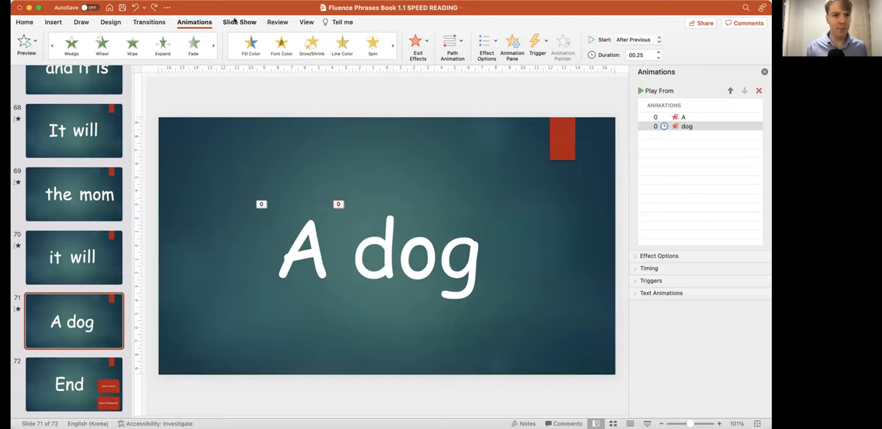
Step: Start the slideshow from the first slide via Slide Show > Play from Start
{"action": "left_click", "coordinate": [239, 22]}
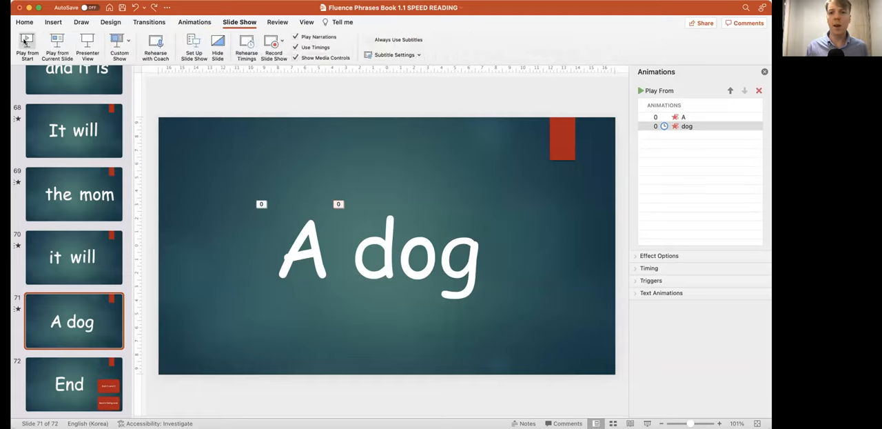
{"action": "left_click", "coordinate": [23, 43]}
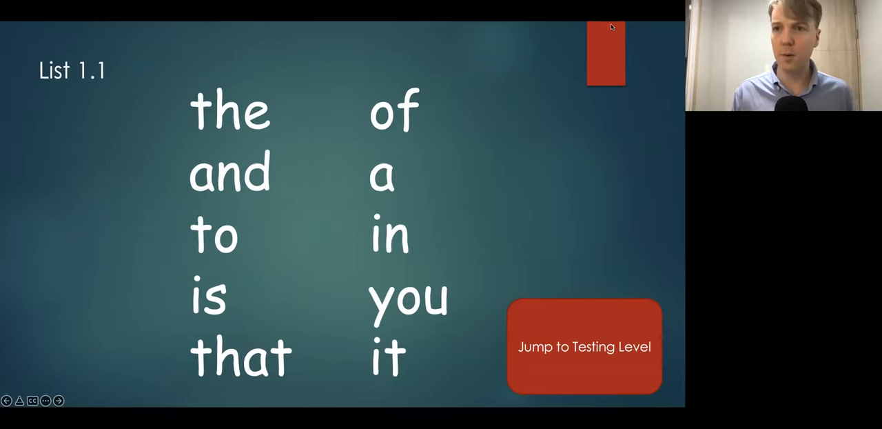
Step: Advance through the List 1.1 sight-word slides to the Level 3 title
{"action": "left_click", "coordinate": [582, 346]}
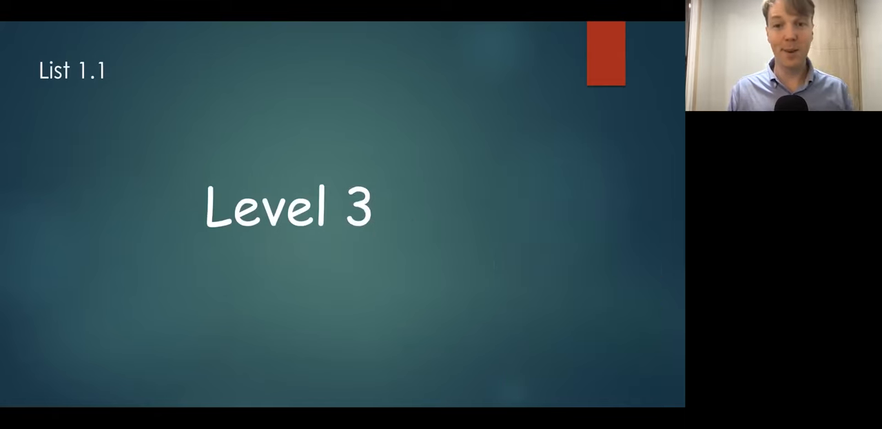
Step: Advance past the Level 3 word slides to the Level Up! slide
{"action": "key", "text": "Right"}
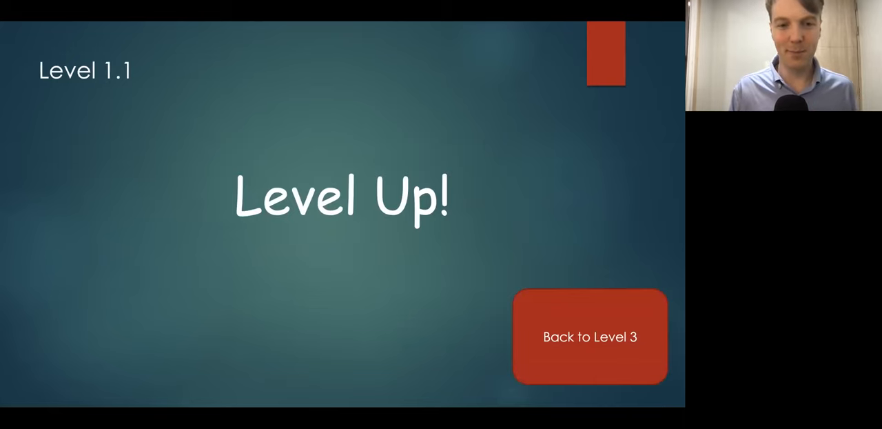
{"action": "left_click", "coordinate": [590, 336]}
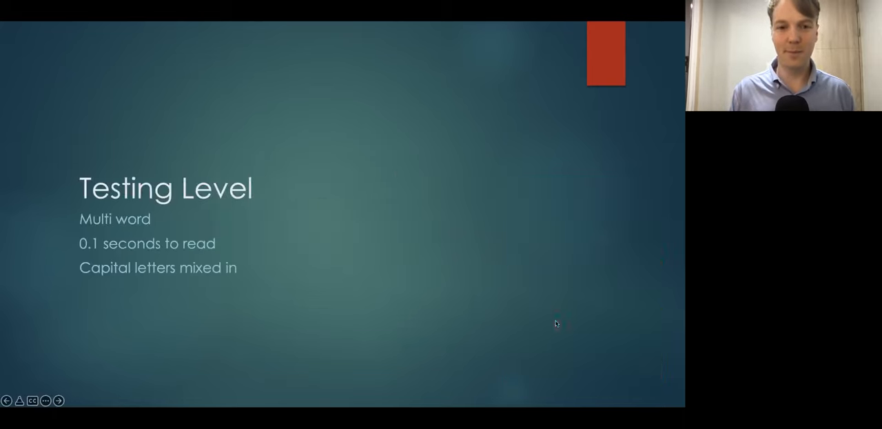
{"action": "mouse_move", "coordinate": [628, 231]}
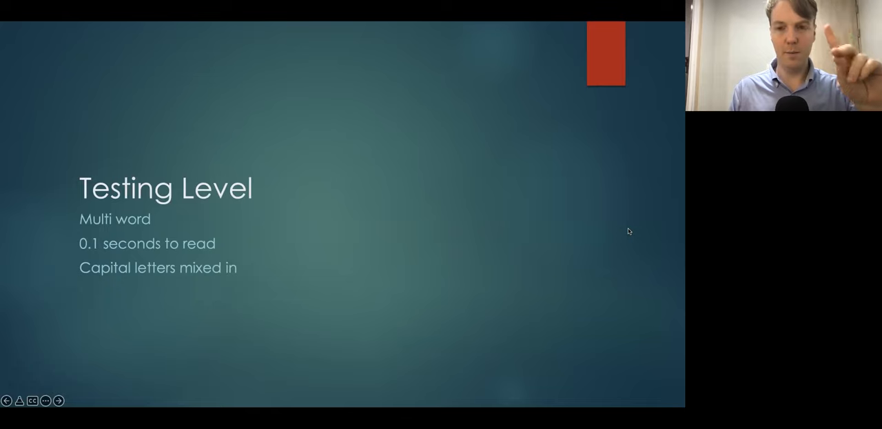